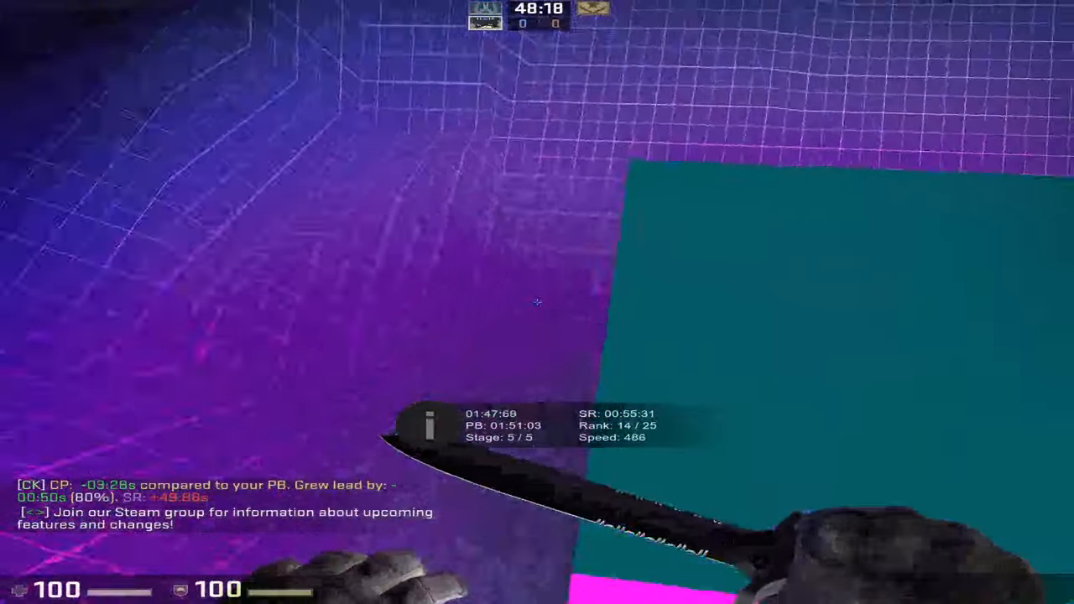
pyautogui.moveTo(537, 302)
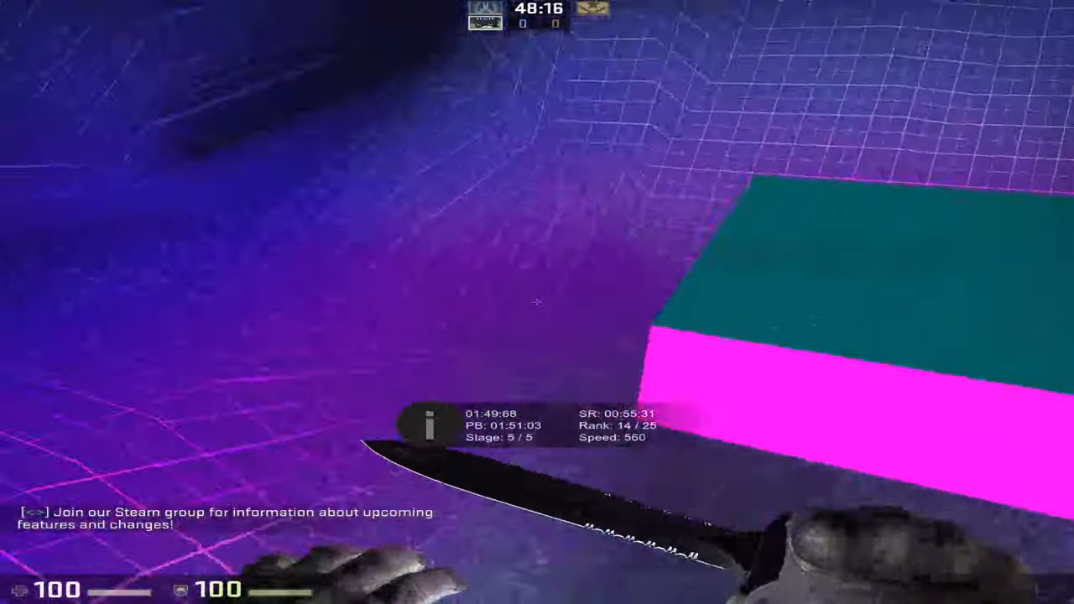